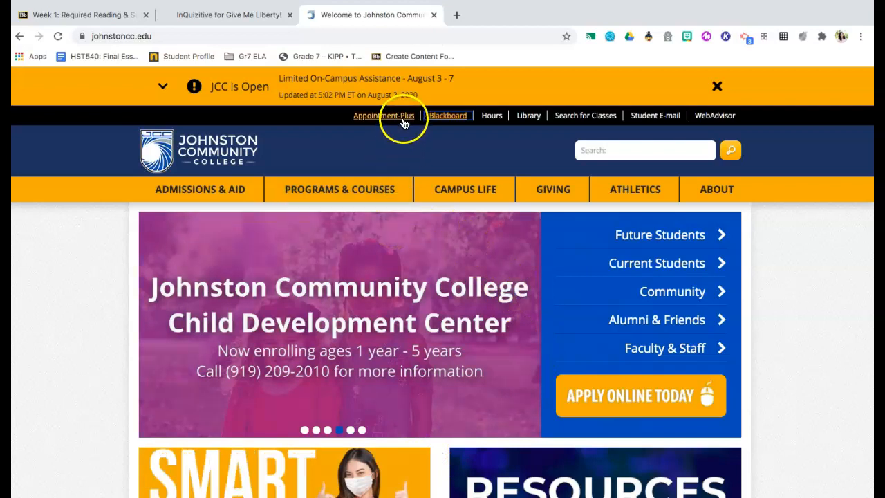
mouse_move(492, 116)
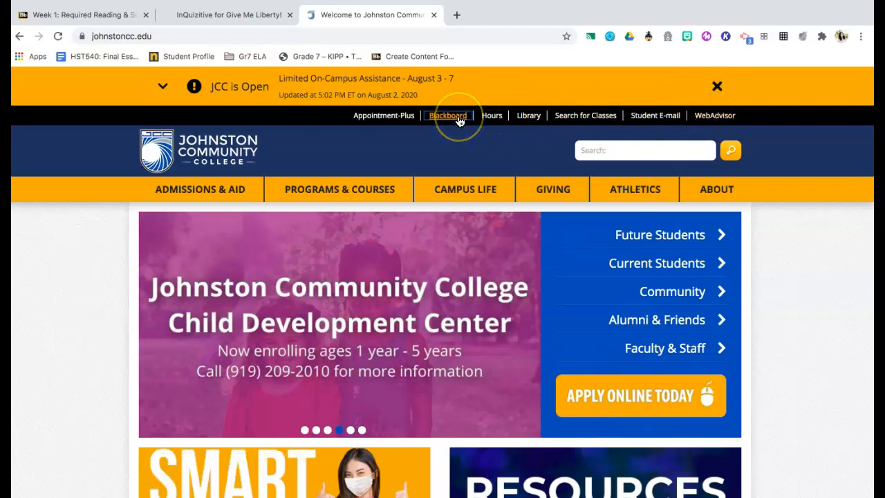
mouse_move(584, 115)
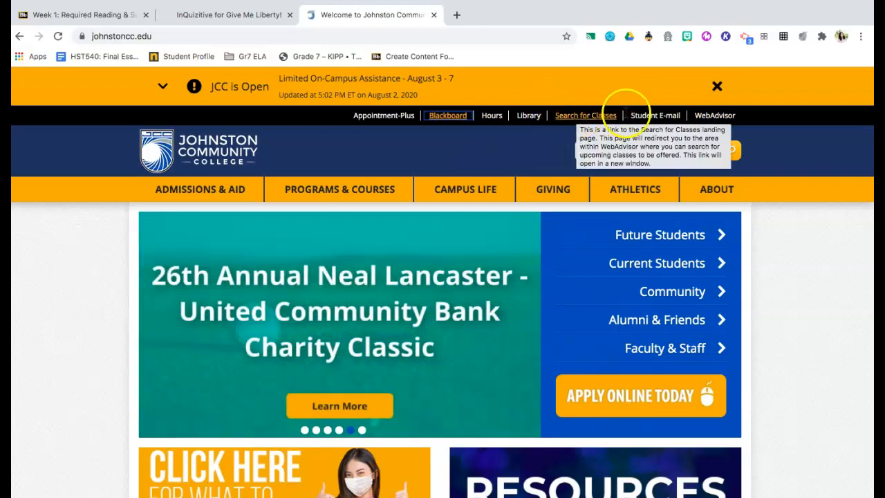
mouse_move(694, 118)
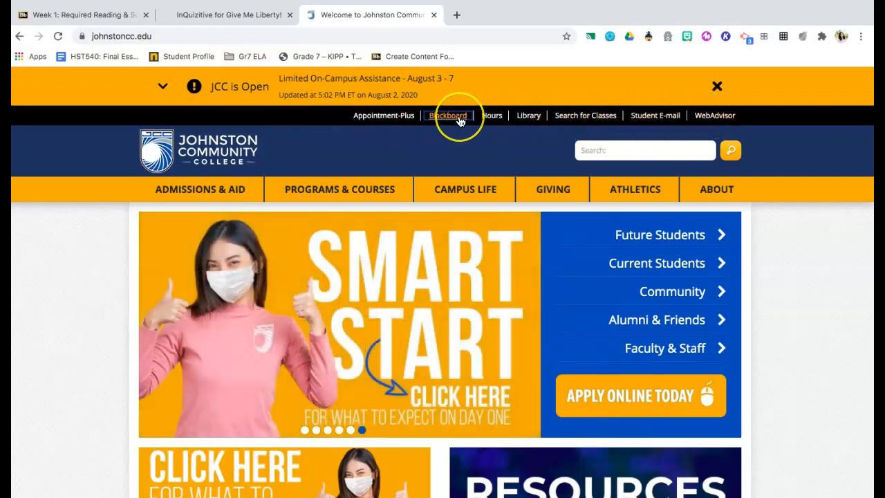
mouse_move(448, 116)
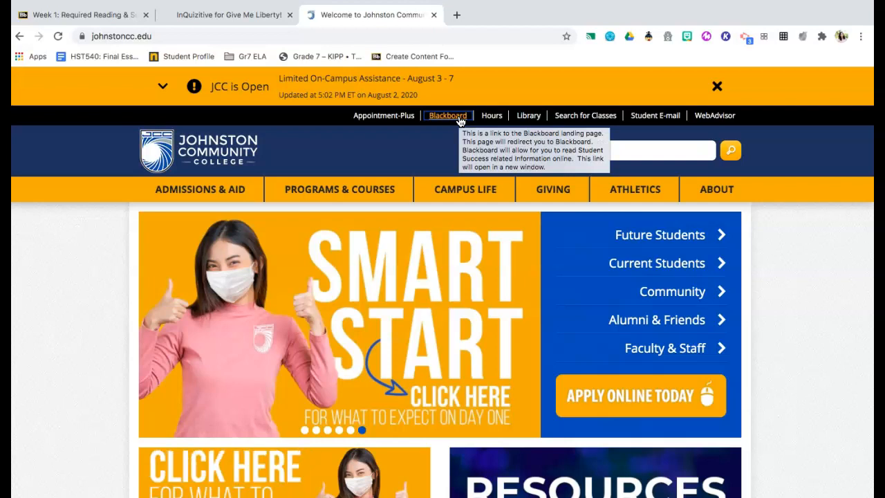
Step: Follow the Blackboard link from the JCC homepage into the course site
left_click(447, 117)
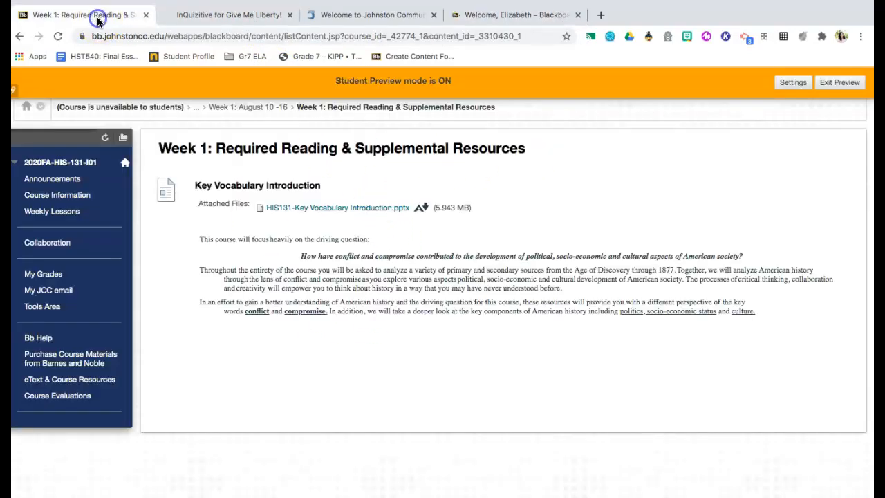
mouse_move(52, 178)
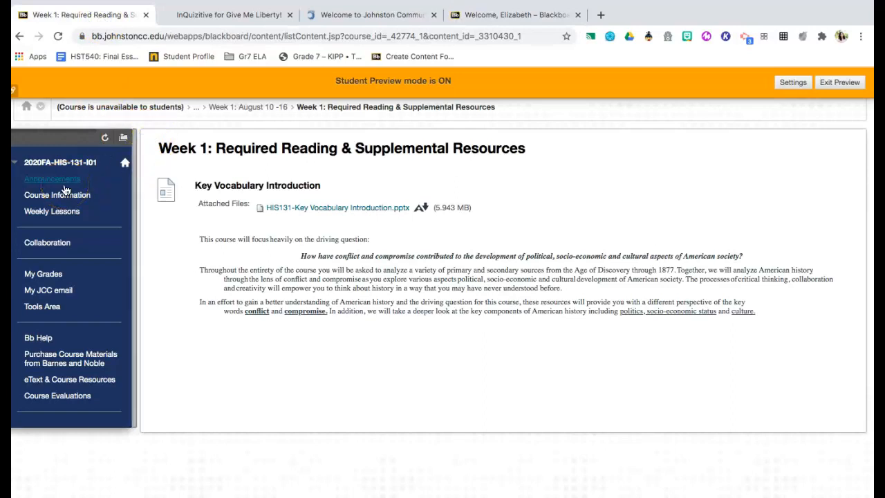
Step: Show the HIS131 Announcements page with the instructor's welcome post
left_click(53, 179)
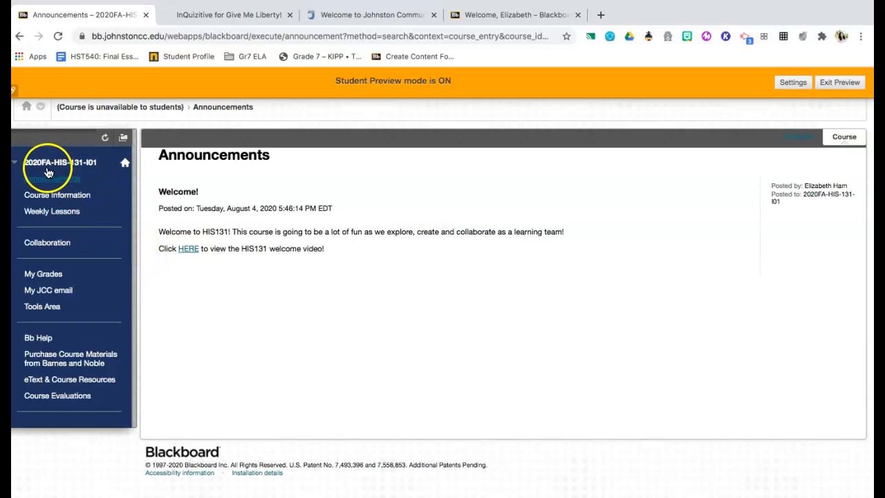
mouse_move(58, 178)
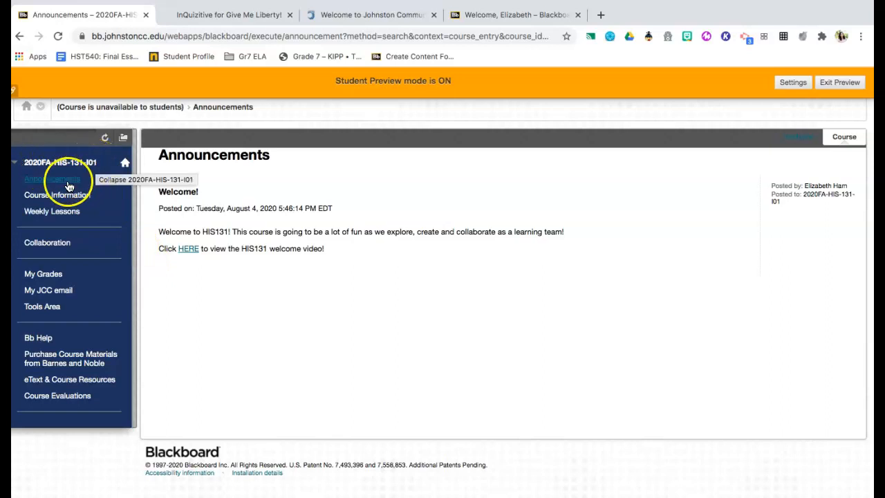
mouse_move(45, 422)
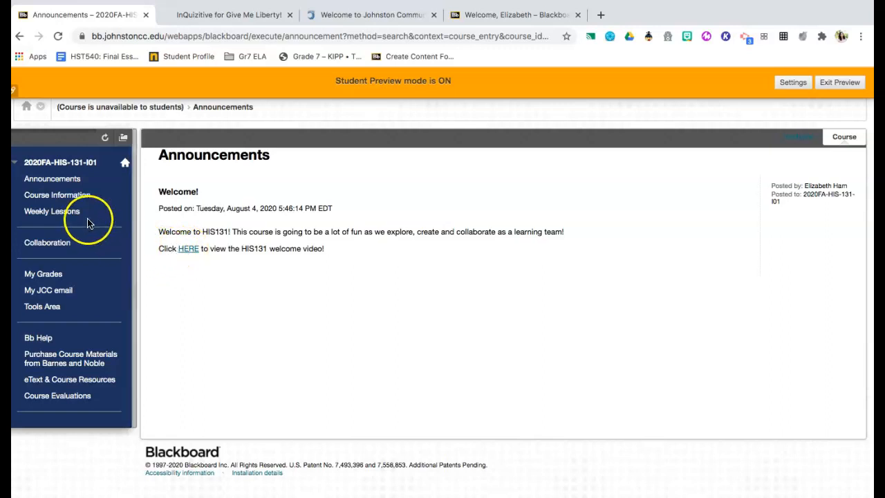
mouse_move(66, 197)
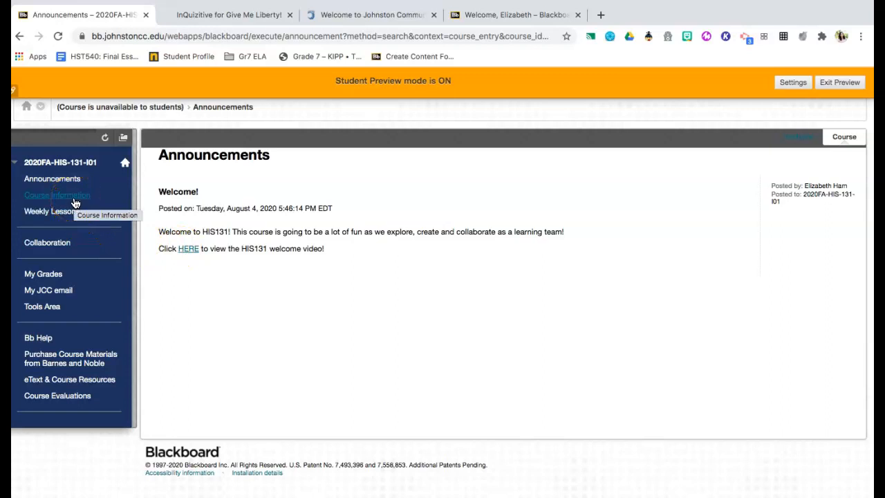
Step: View the My Instructor contact profile from Course Information, then return to the Course Information listing
left_click(57, 195)
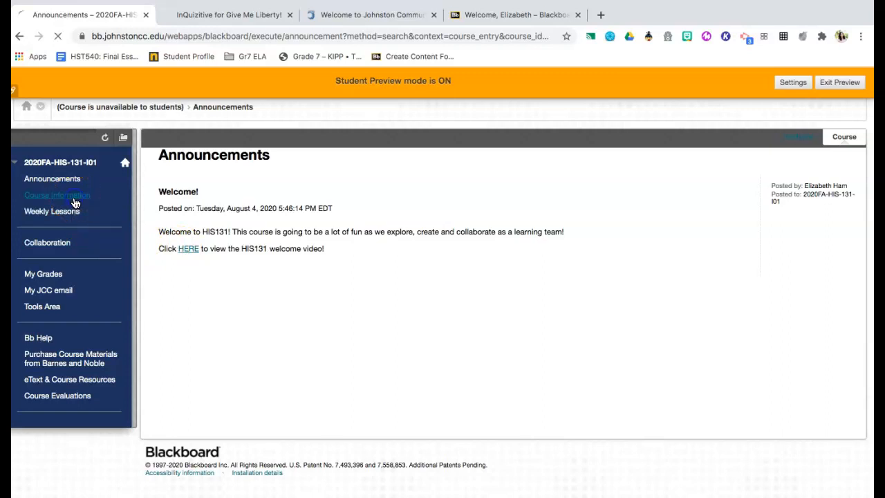
left_click(56, 195)
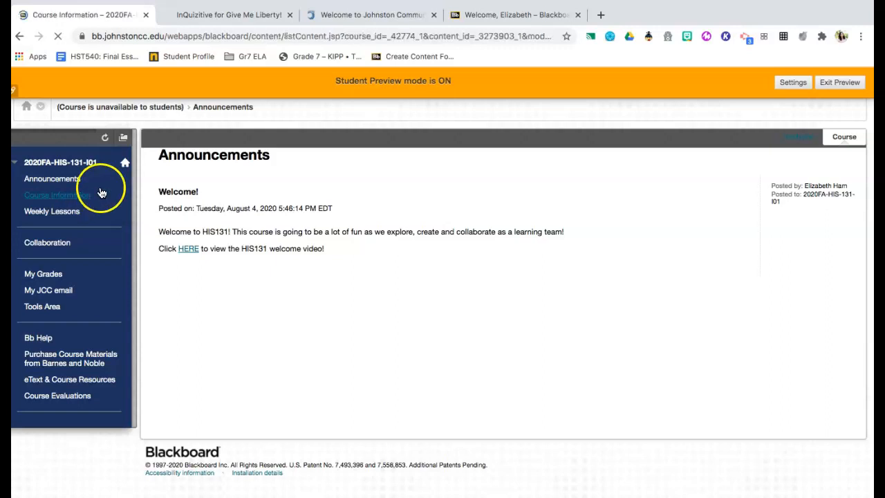
left_click(56, 194)
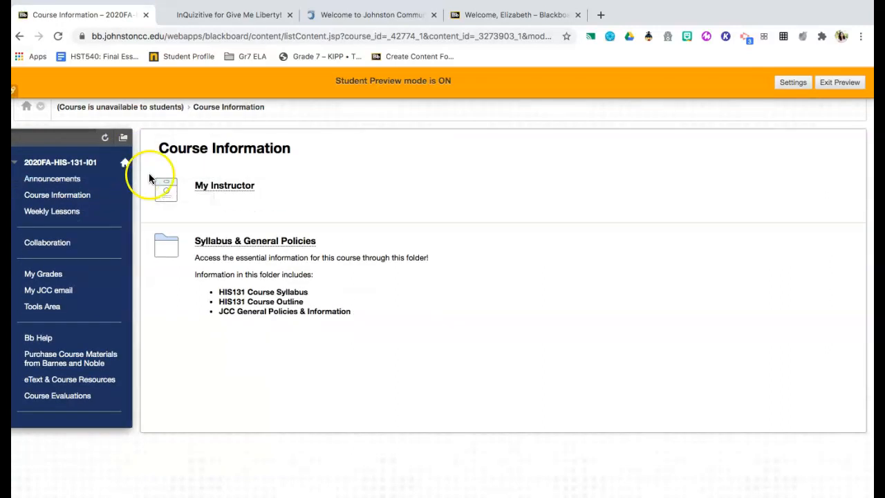
mouse_move(224, 185)
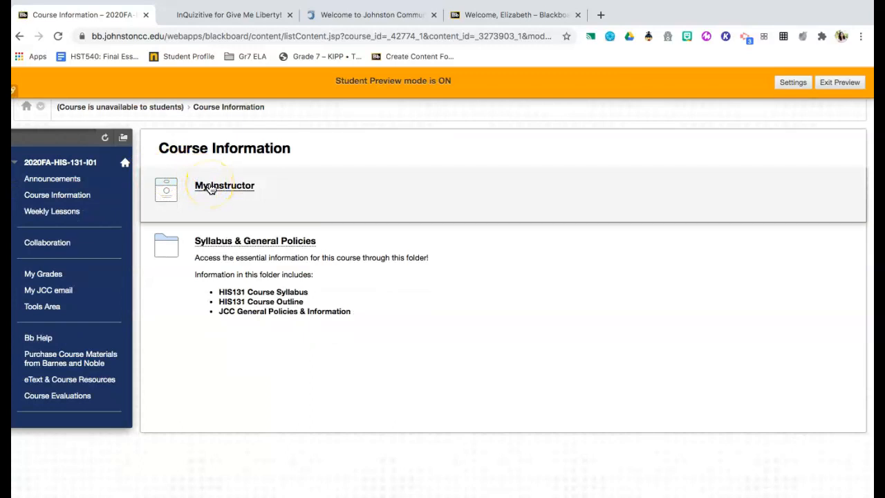
left_click(224, 185)
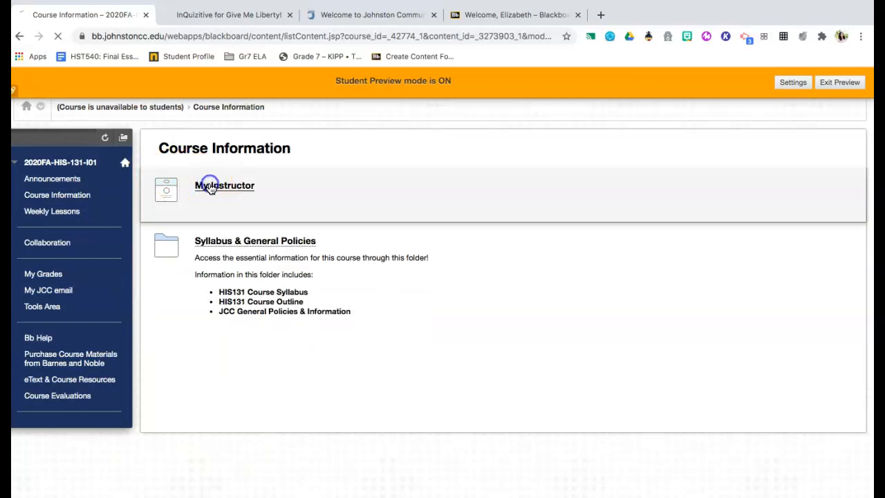
left_click(224, 186)
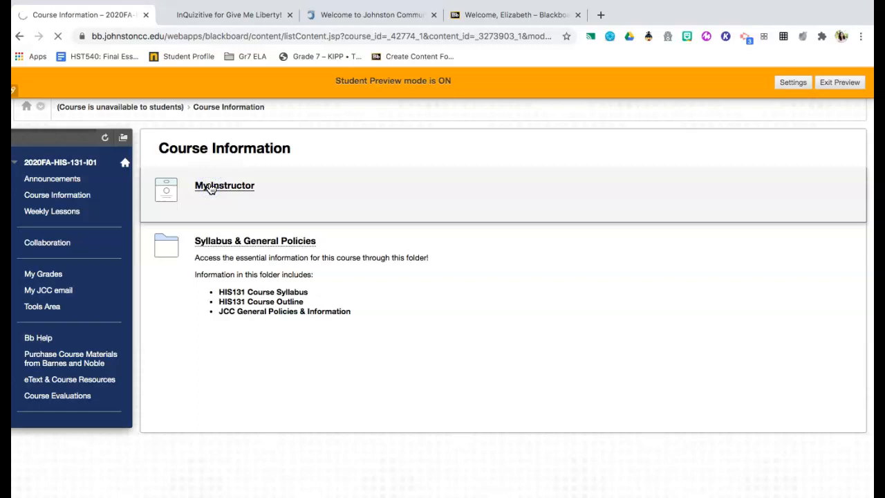
left_click(224, 186)
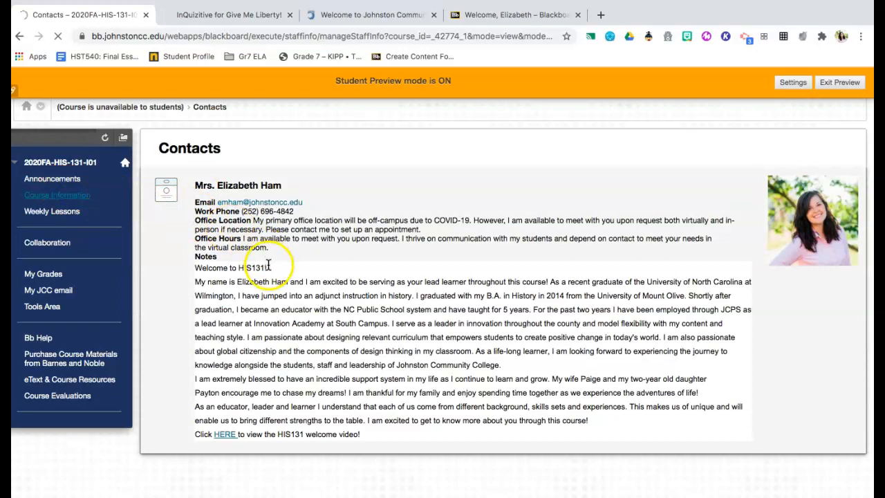
left_click(57, 194)
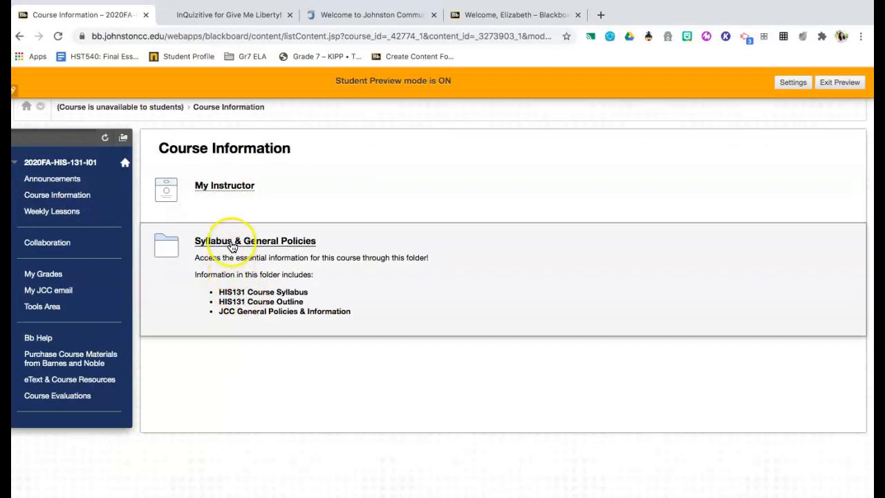
left_click(255, 240)
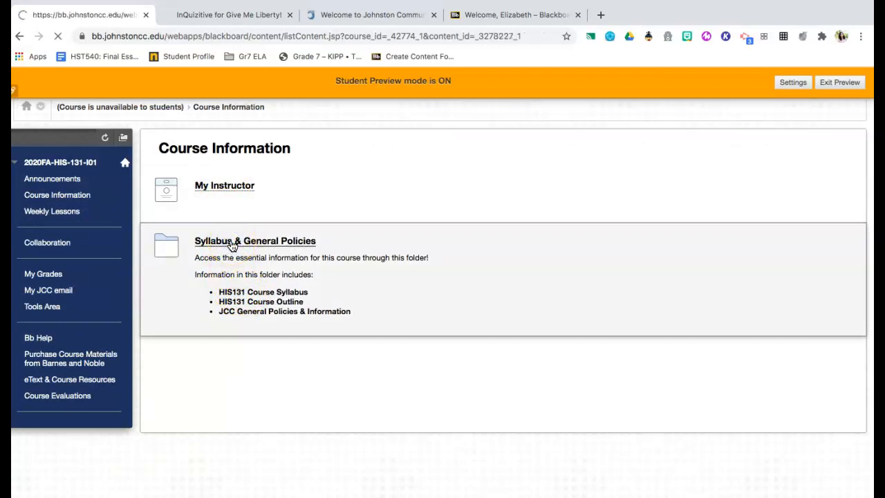
left_click(254, 240)
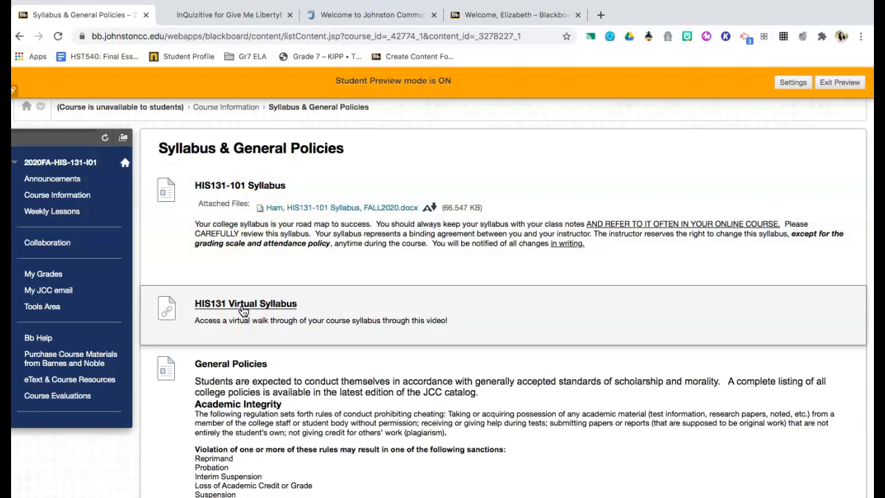
scroll("down", 3)
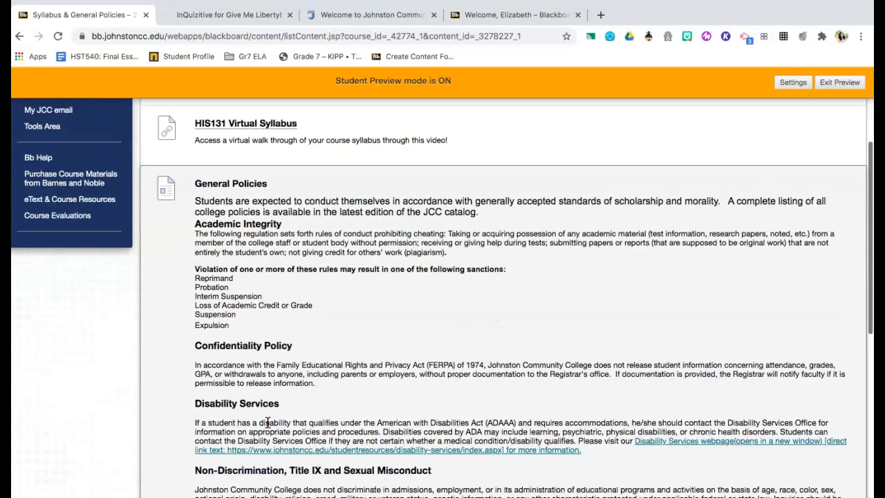
scroll("down", 3)
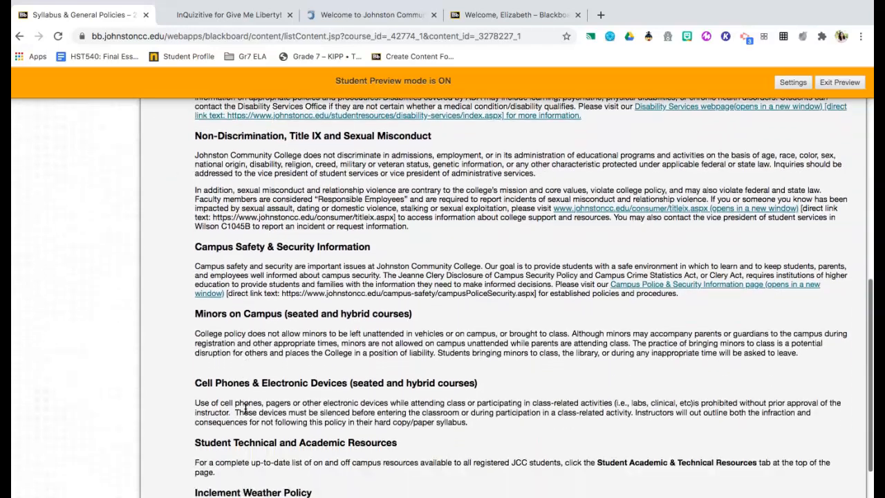
scroll("down", 3)
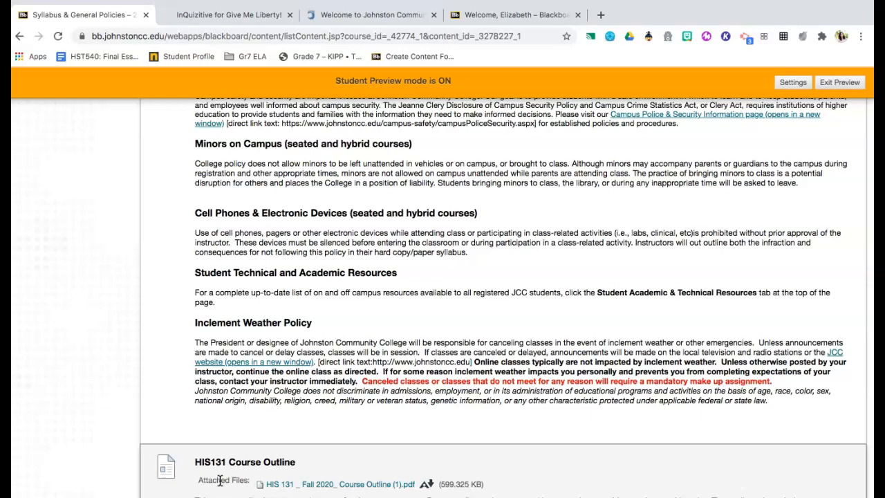
scroll("down", 3)
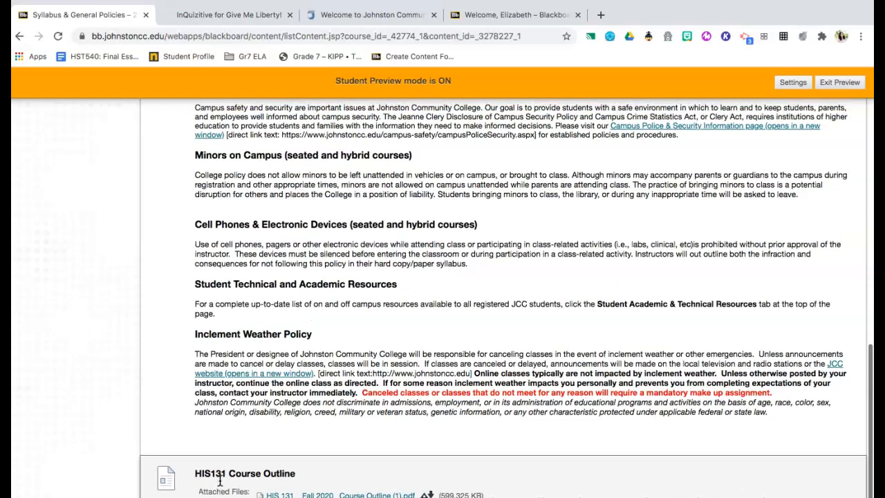
scroll("up", 3)
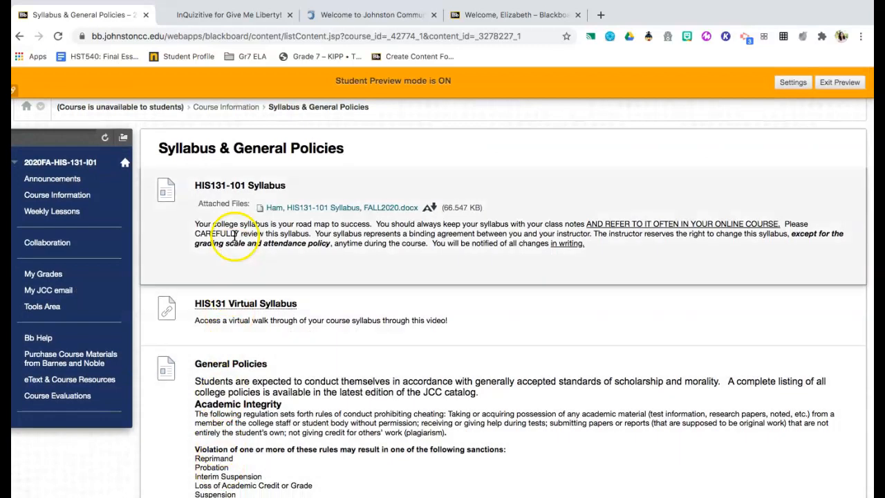
mouse_move(168, 252)
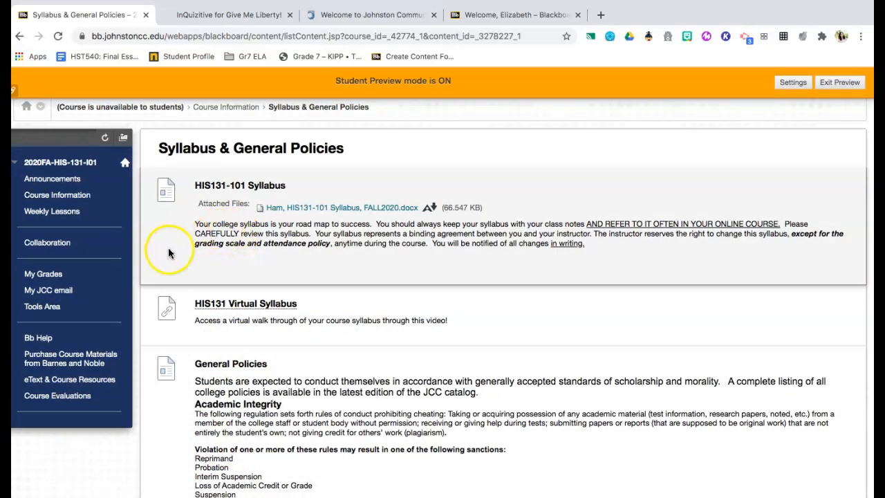
mouse_move(57, 195)
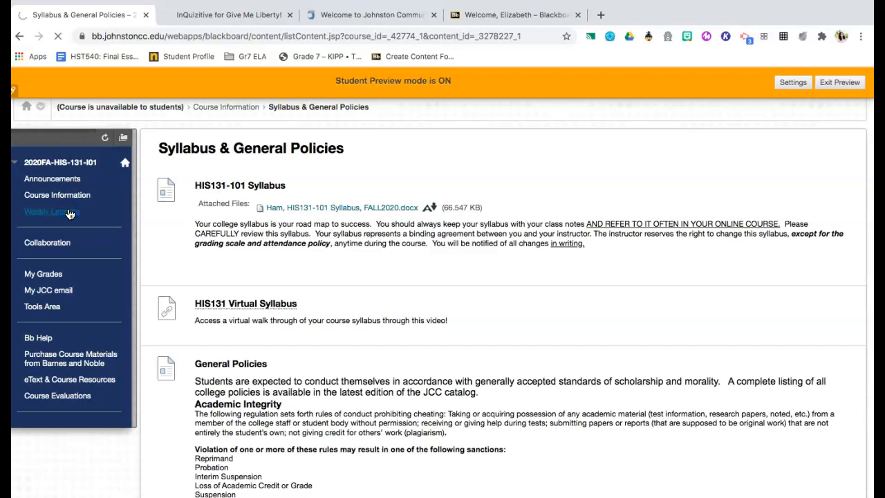
Step: Go to Weekly Lessons and select the Week 2: August 17 - 23 folder
left_click(51, 210)
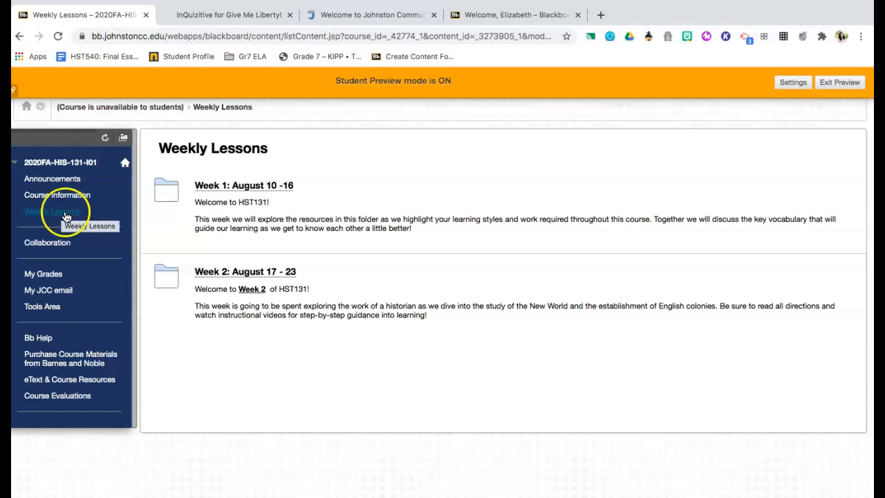
mouse_move(183, 219)
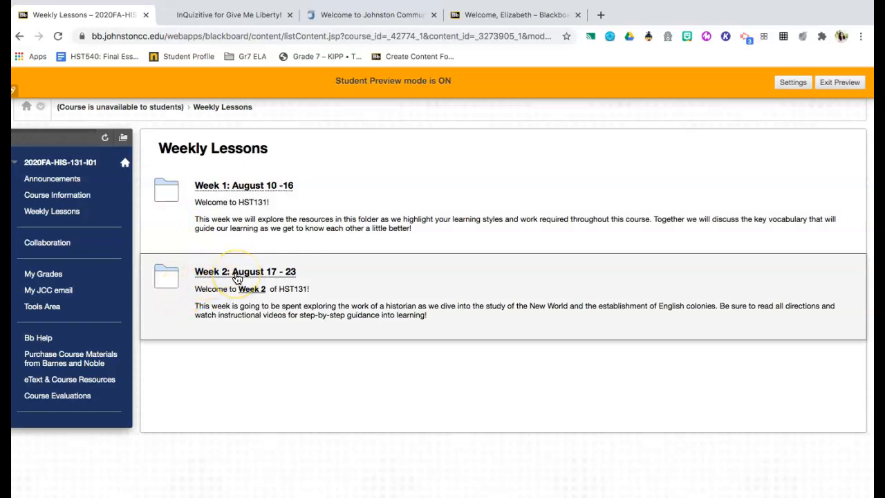
mouse_move(296, 271)
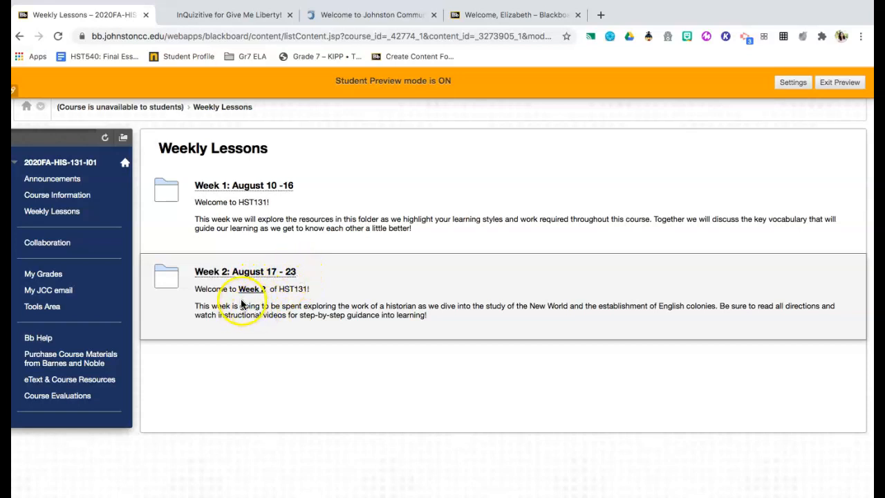
mouse_move(340, 325)
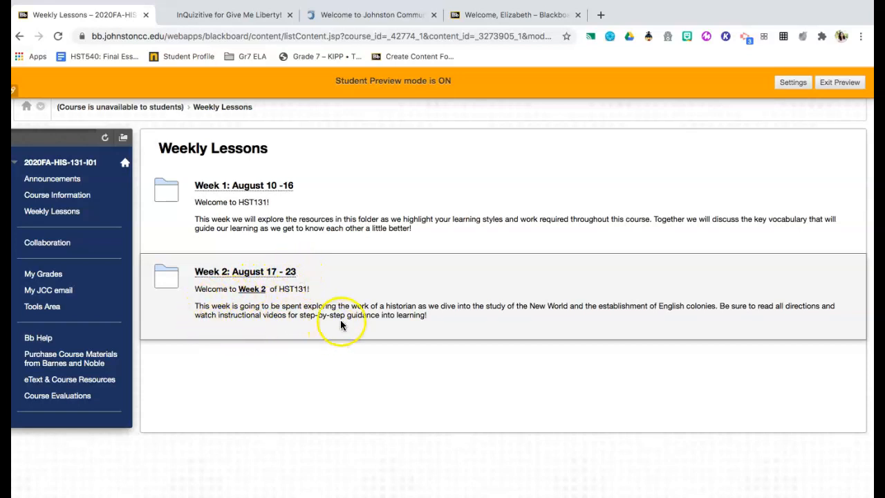
mouse_move(393, 305)
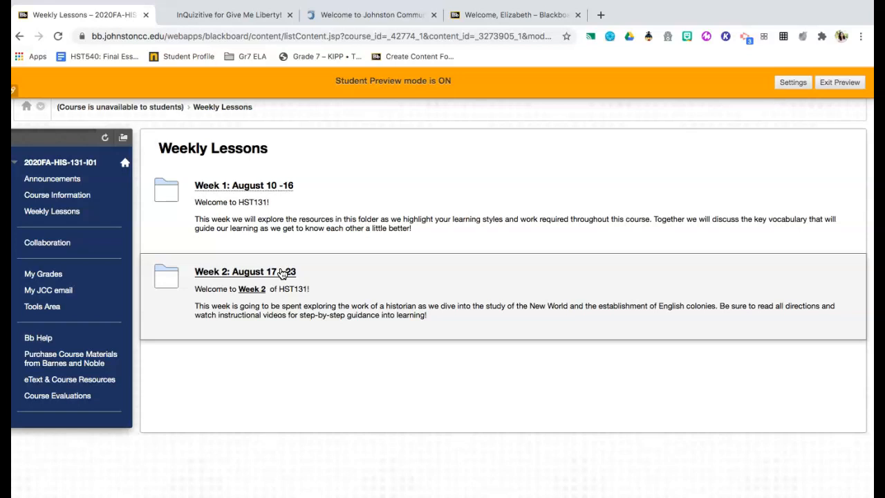
left_click(244, 271)
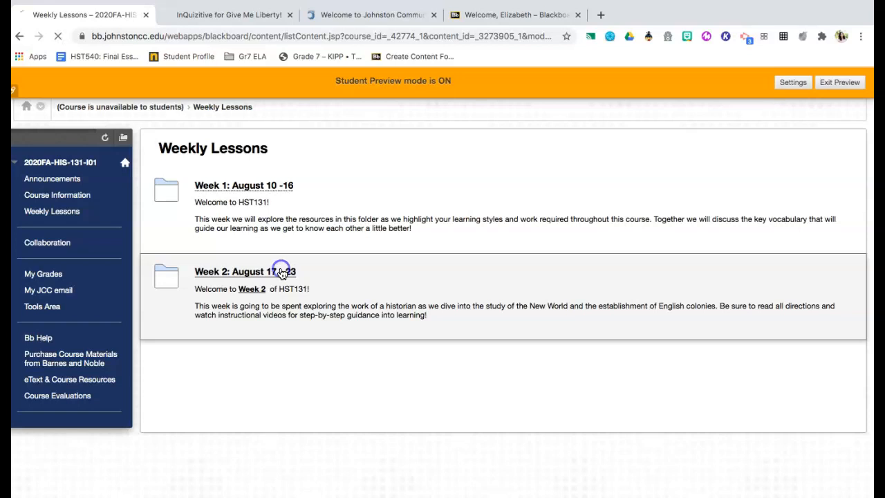
left_click(243, 271)
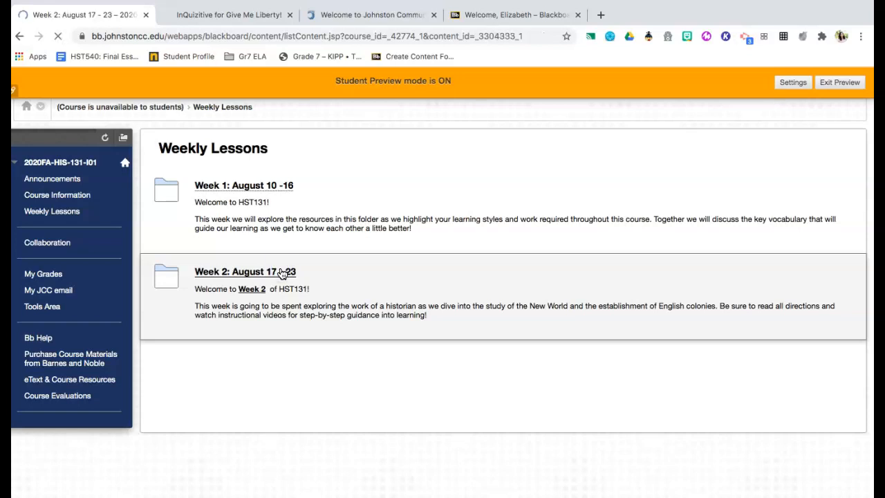
Step: Enter the Week 2 folder and bring up its Required Reading outline attachment
left_click(245, 271)
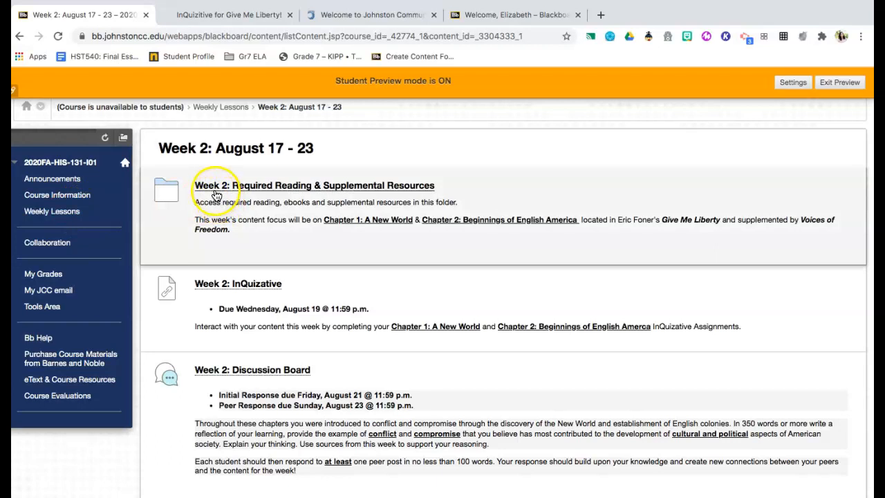
scroll("down", 3)
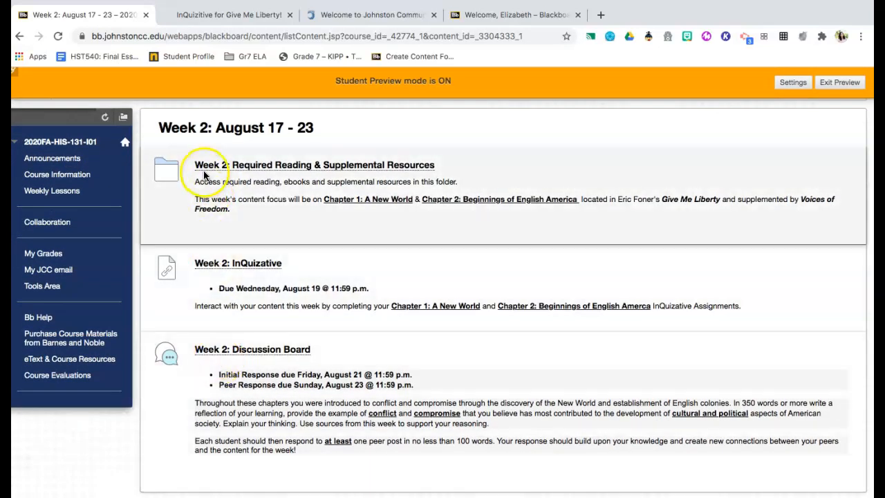
mouse_move(207, 166)
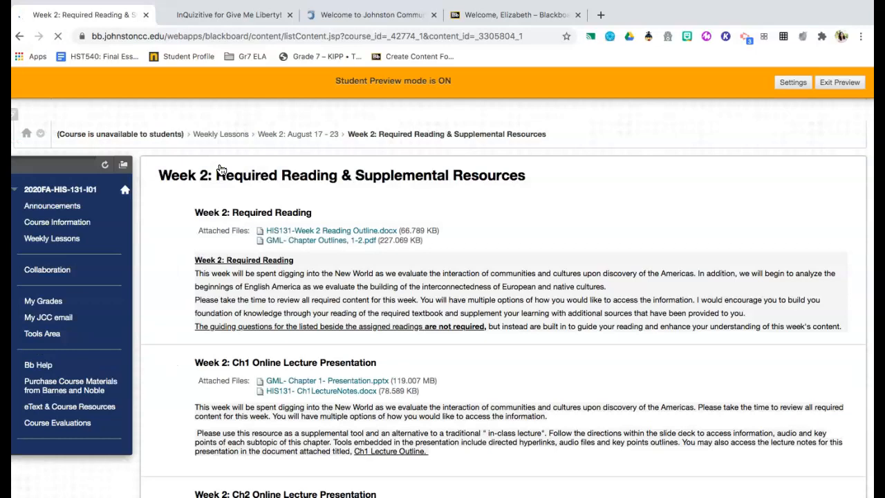
scroll("down", 3)
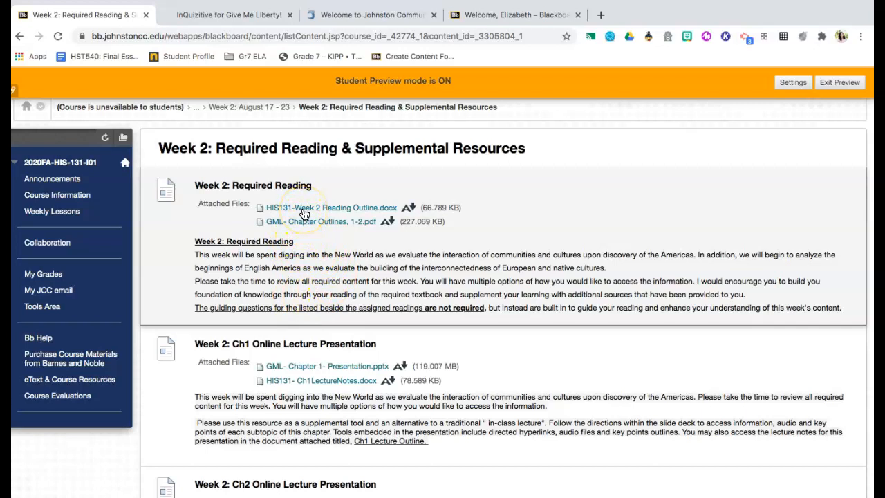
left_click(331, 207)
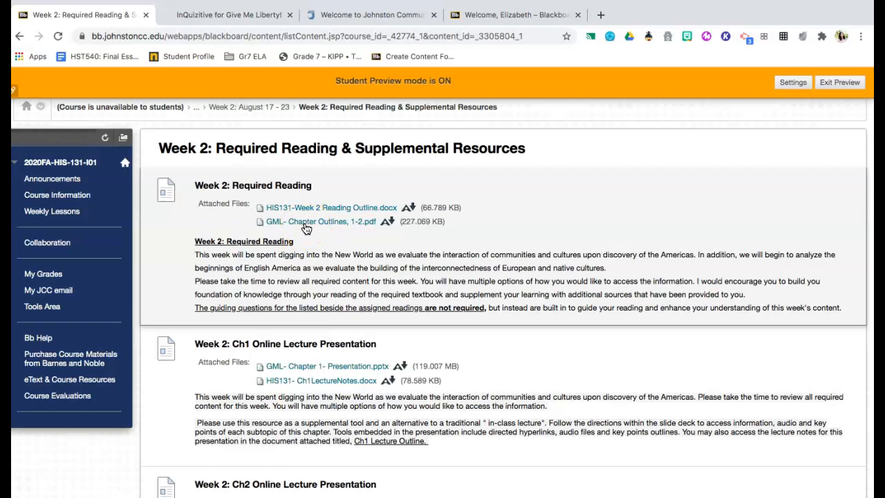
mouse_move(288, 229)
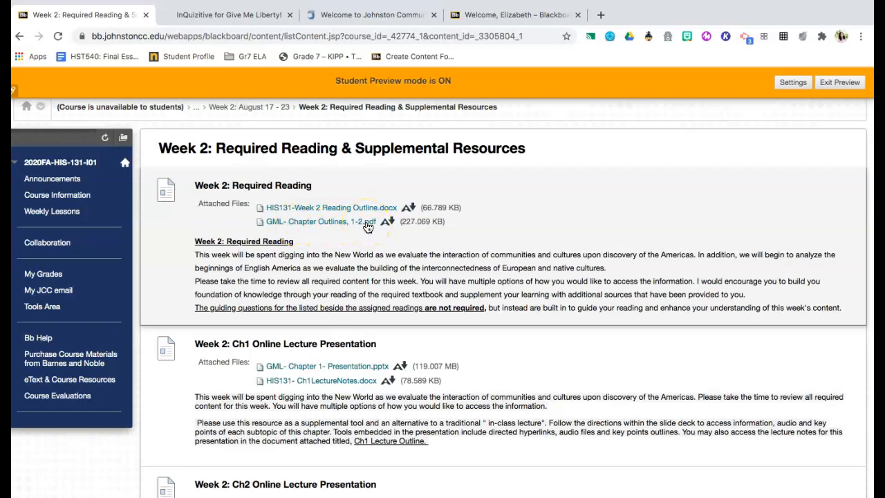
scroll("down", 3)
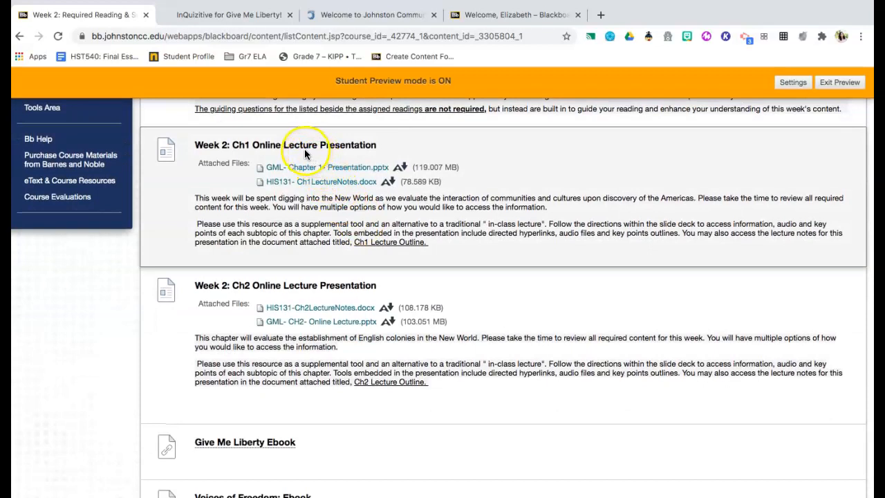
mouse_move(358, 151)
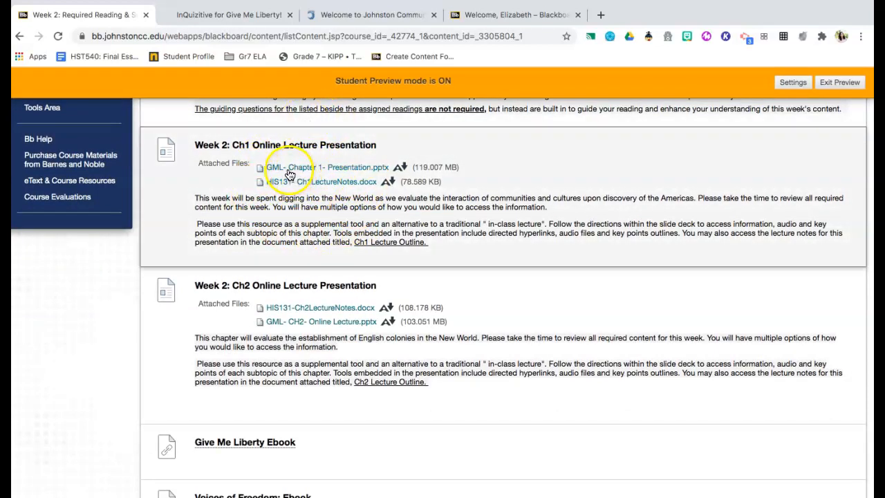
mouse_move(353, 171)
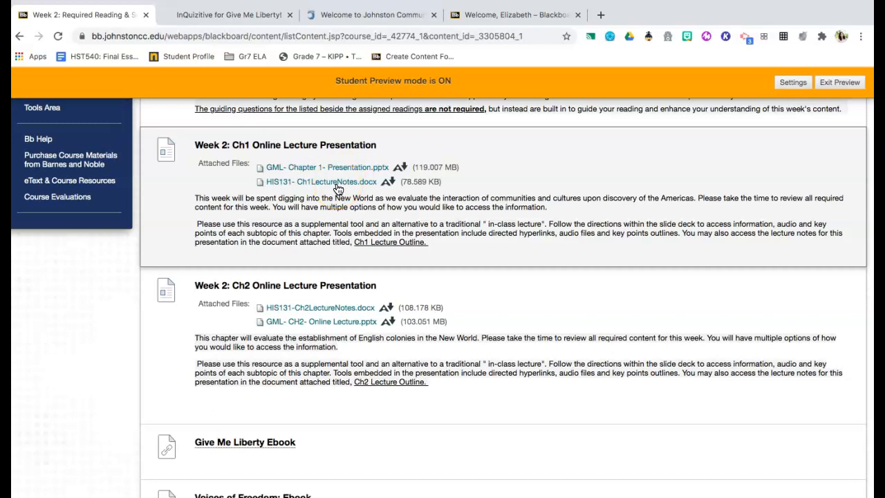
mouse_move(337, 191)
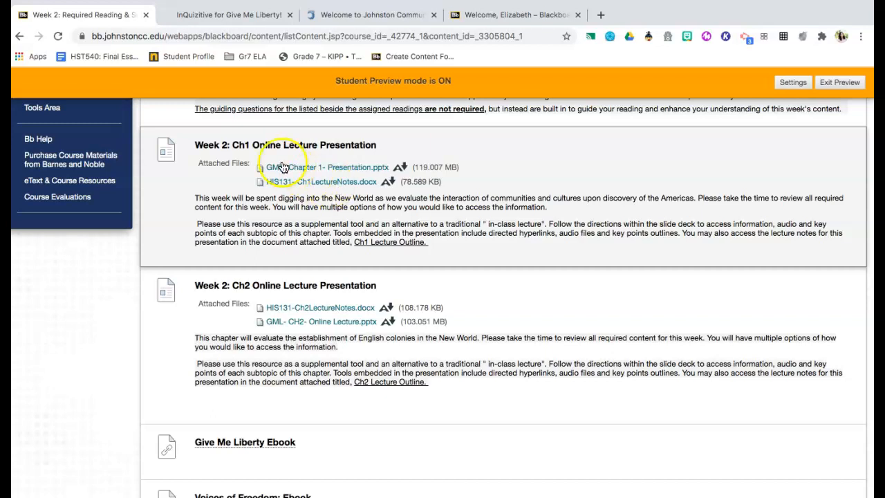
mouse_move(257, 151)
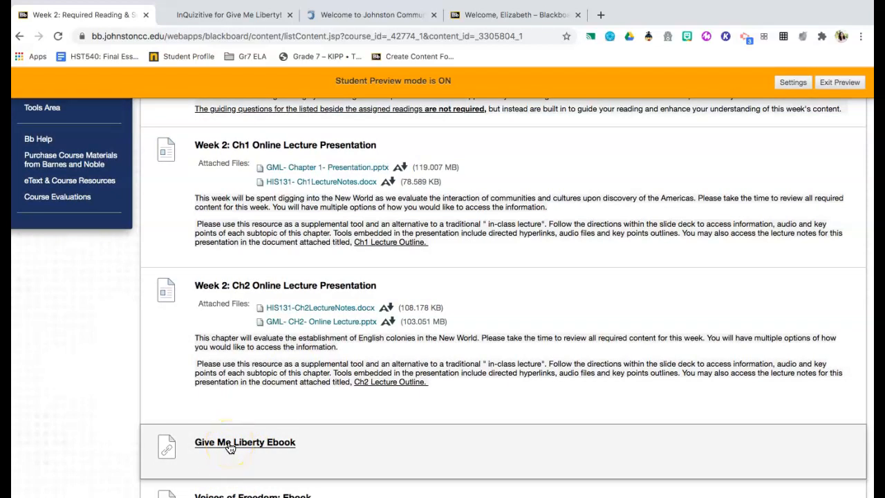
scroll("down", 3)
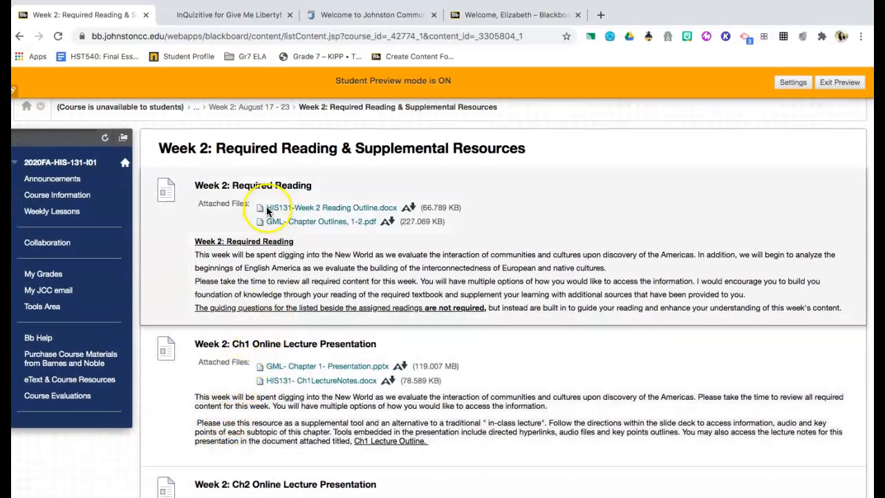
scroll("down", 3)
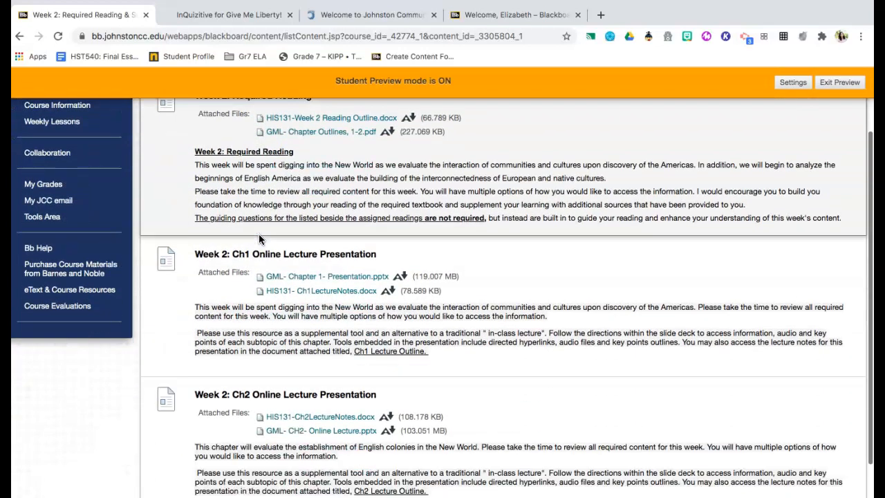
scroll("down", 3)
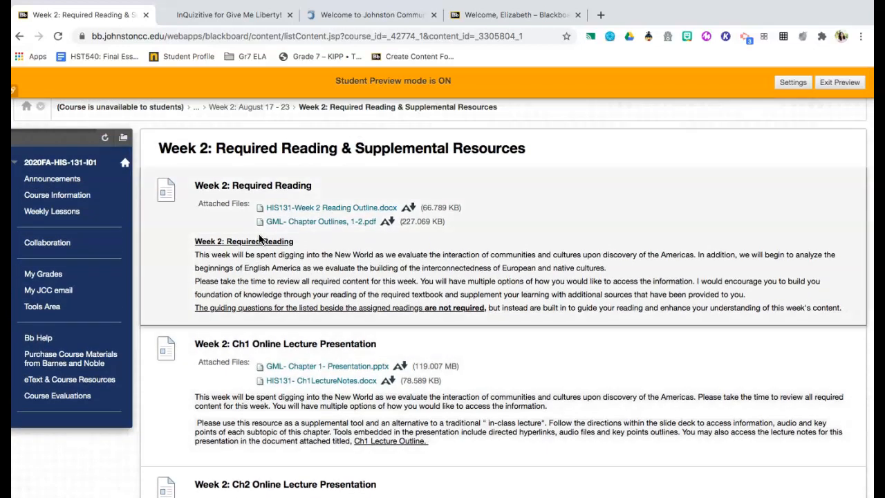
scroll("down", 3)
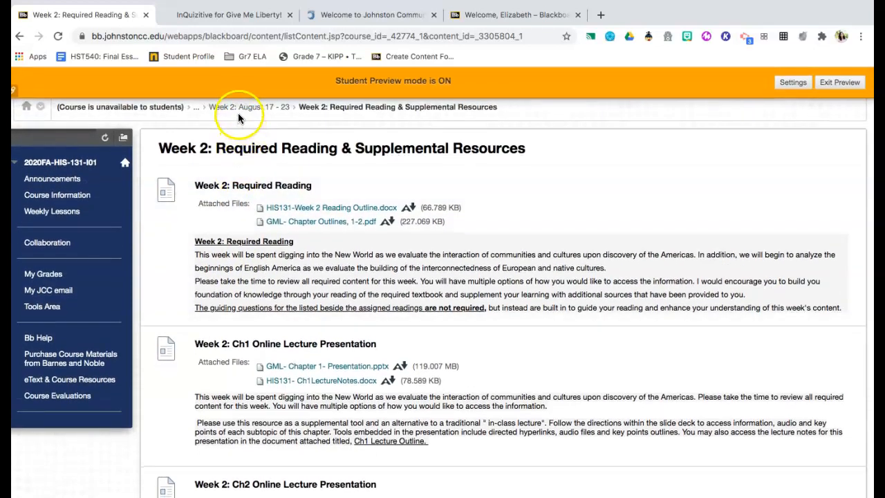
Step: Return to the Week 2: August 17 - 23 folder listing from the InQuizitive item
left_click(238, 106)
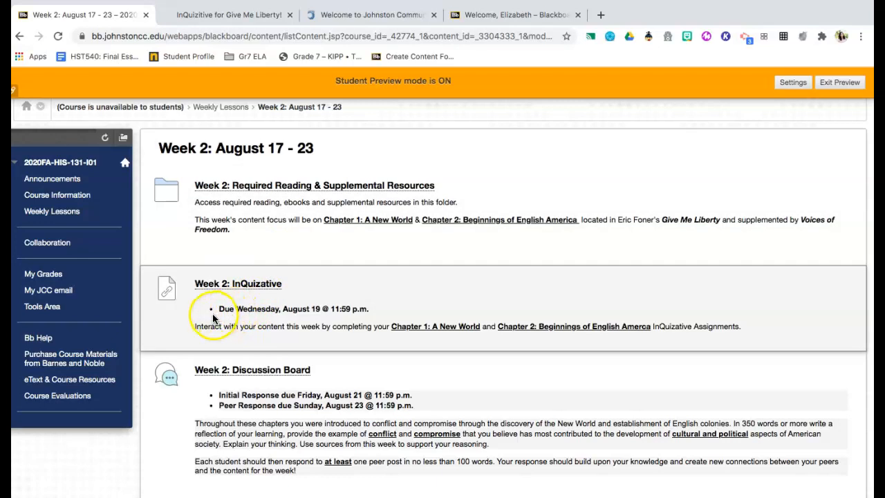
mouse_move(317, 321)
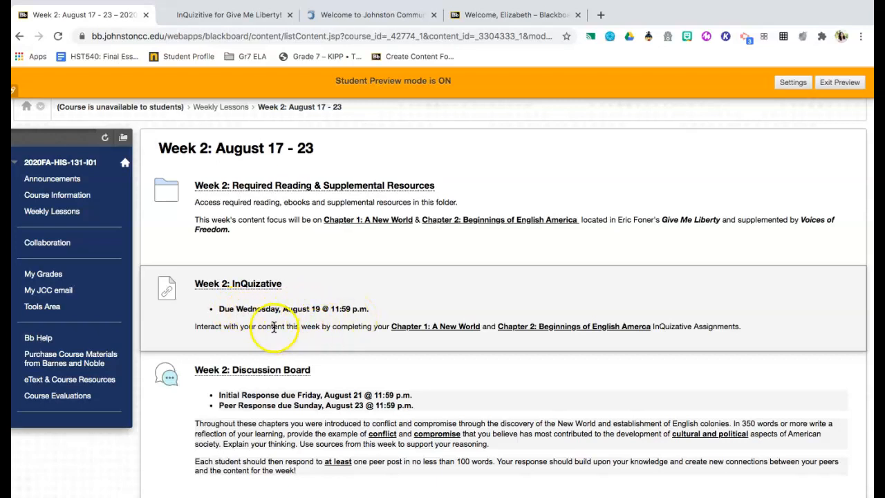
mouse_move(412, 326)
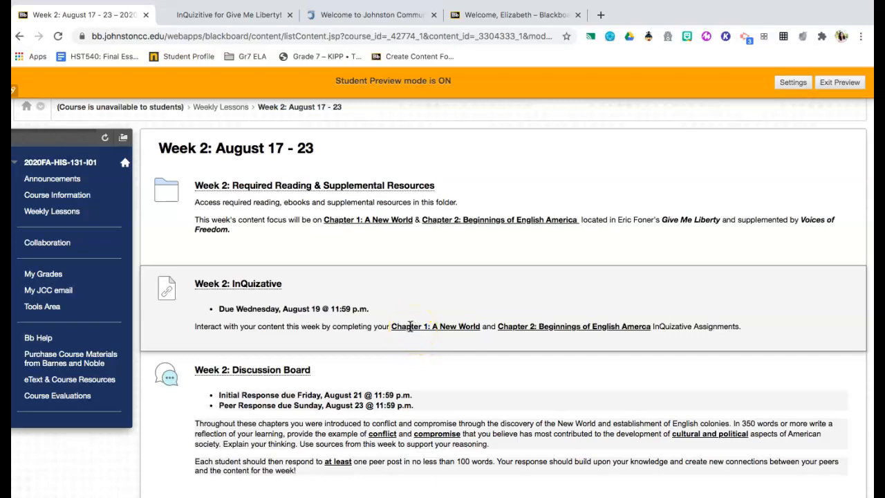
mouse_move(559, 320)
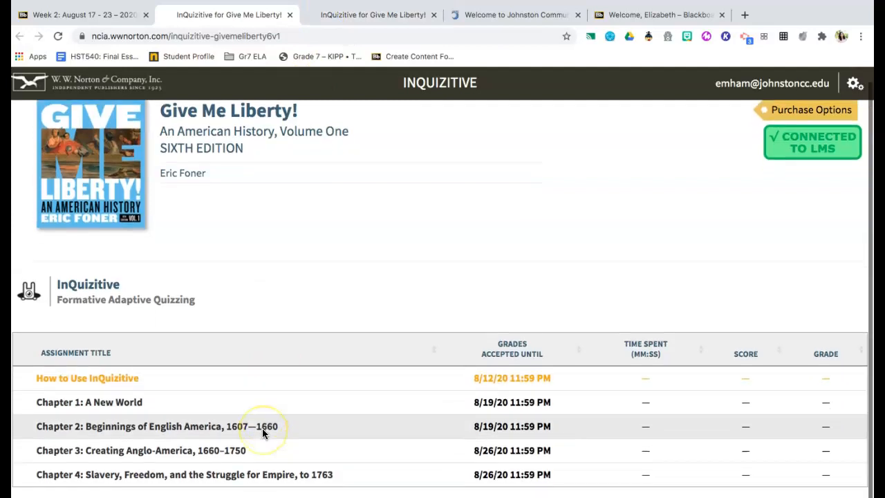
scroll("down", 3)
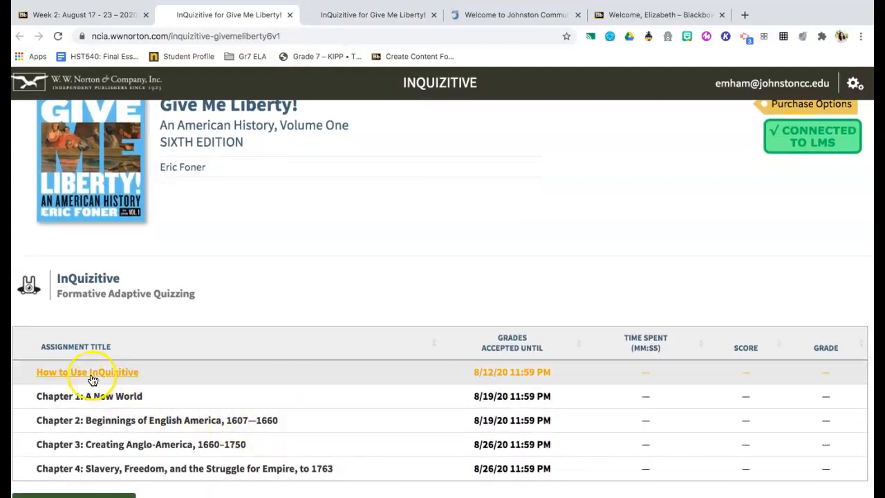
mouse_move(431, 372)
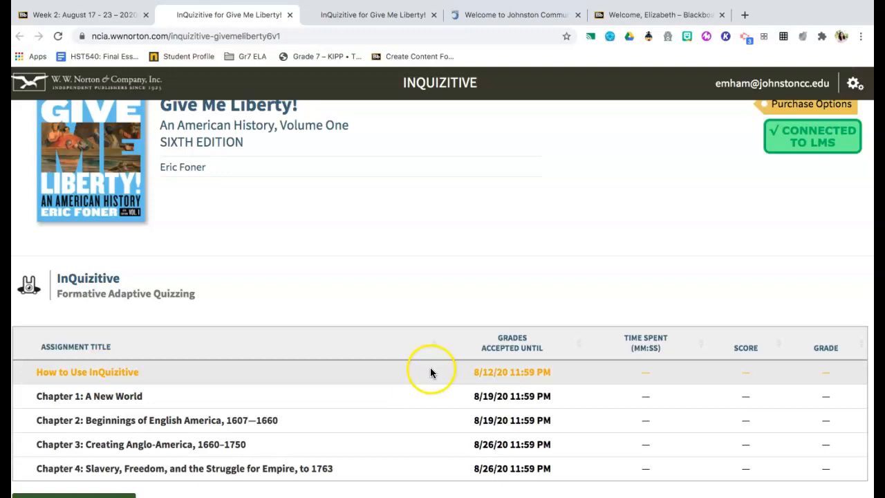
mouse_move(137, 405)
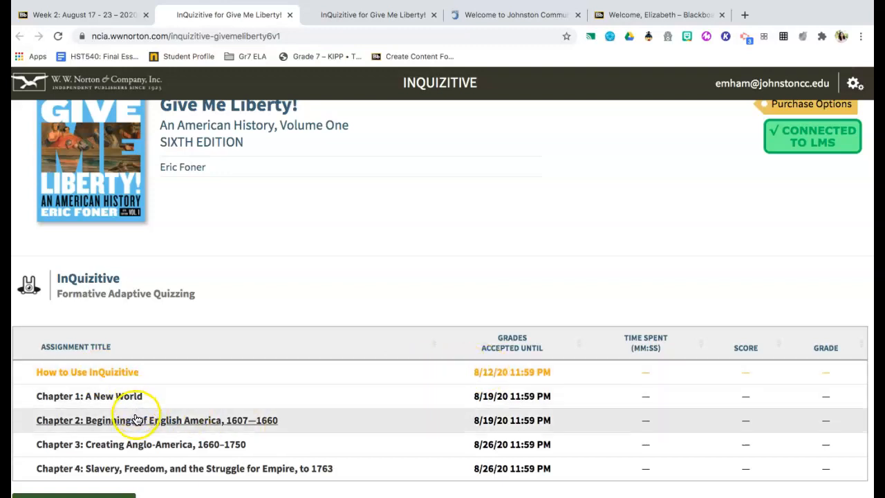
mouse_move(463, 415)
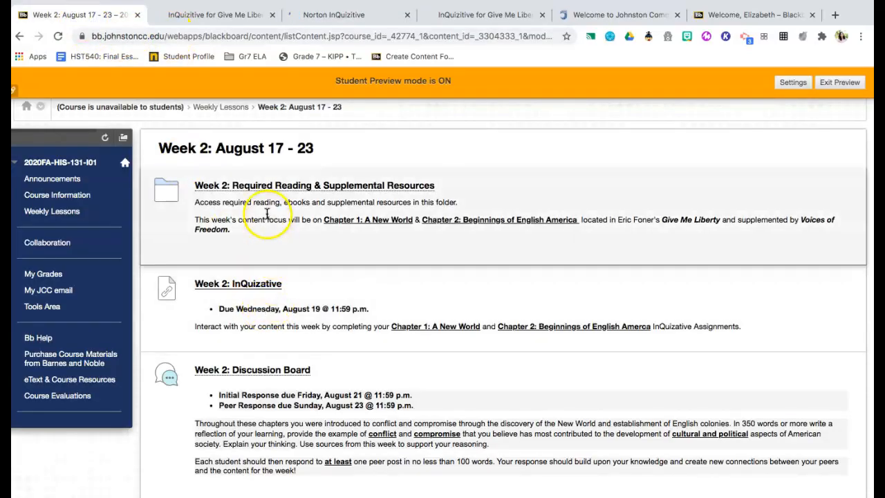
mouse_move(234, 390)
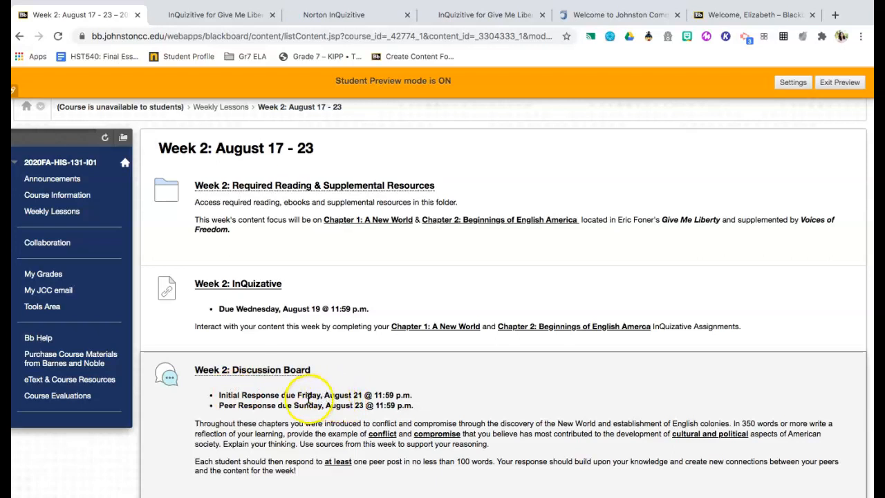
mouse_move(307, 404)
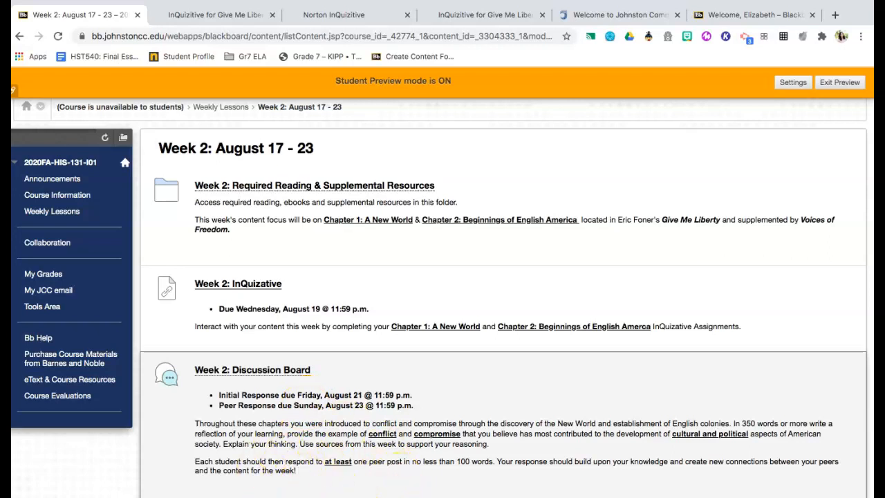
mouse_move(353, 484)
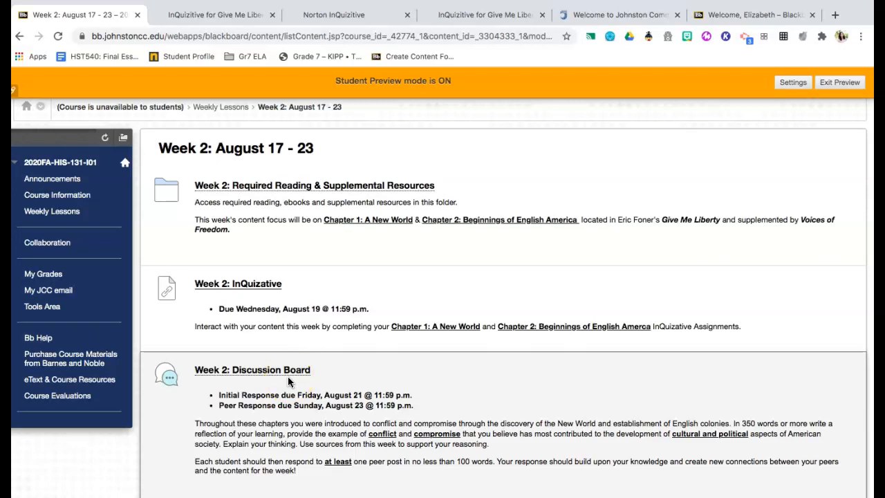
mouse_move(287, 380)
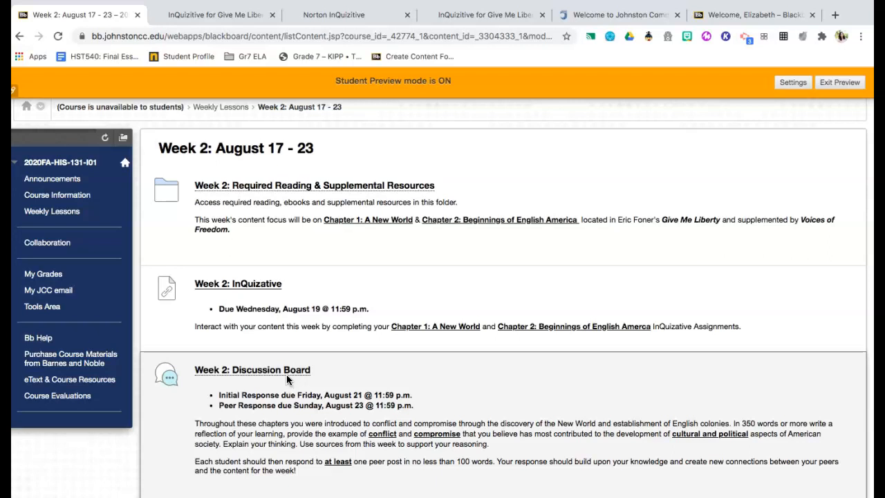
mouse_move(286, 373)
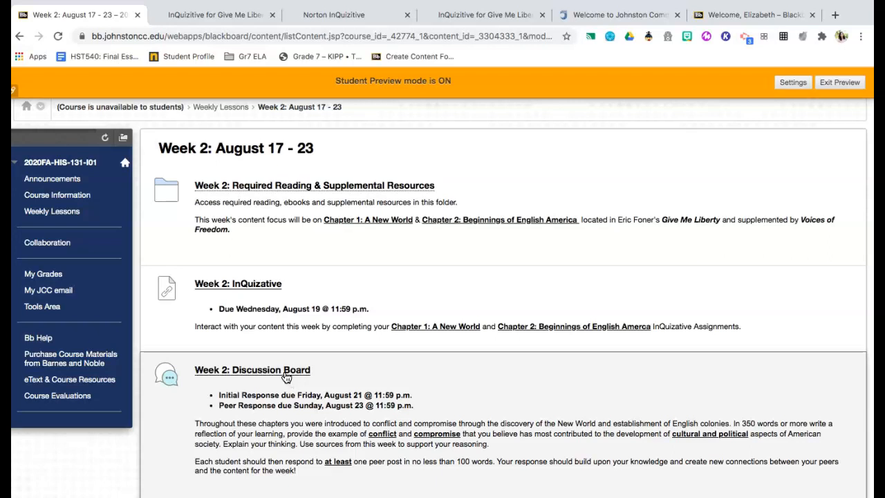
Step: Show the empty Forum: Week 2: Discussion Board page
left_click(252, 369)
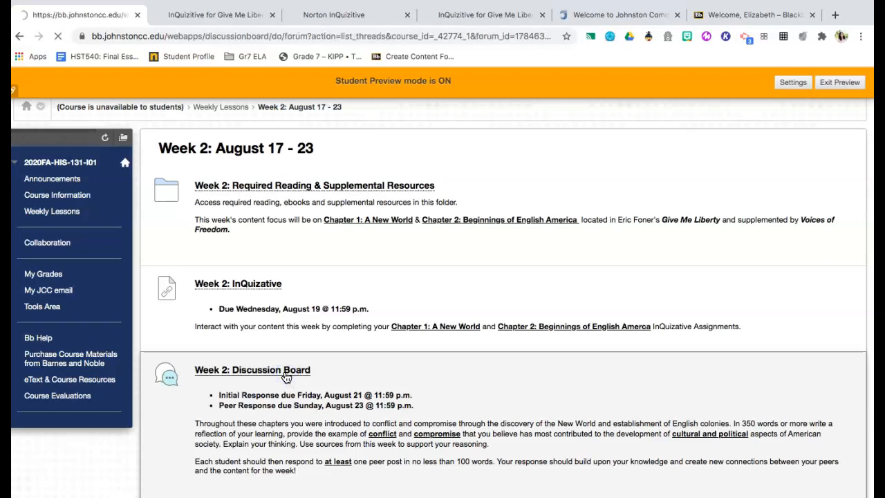
left_click(251, 369)
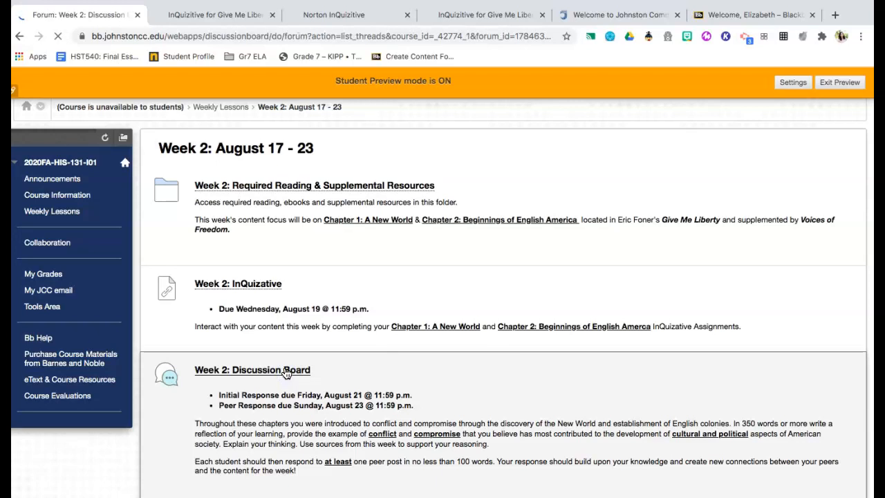
left_click(252, 369)
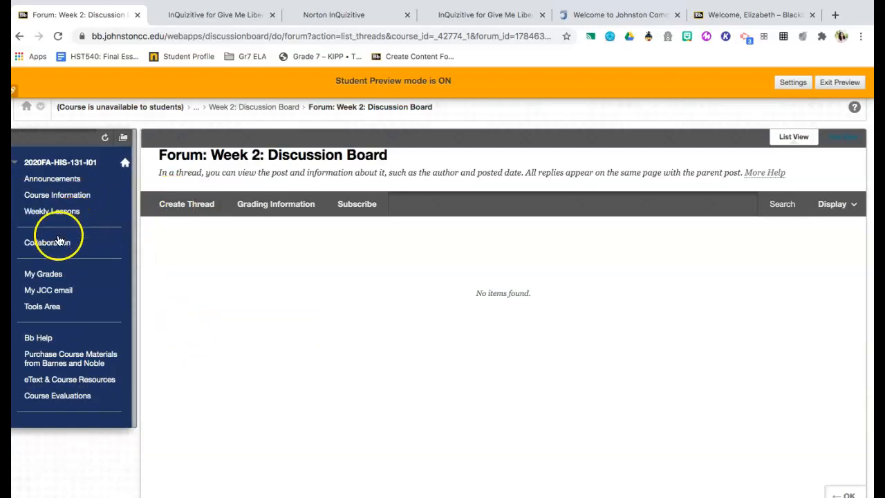
mouse_move(47, 241)
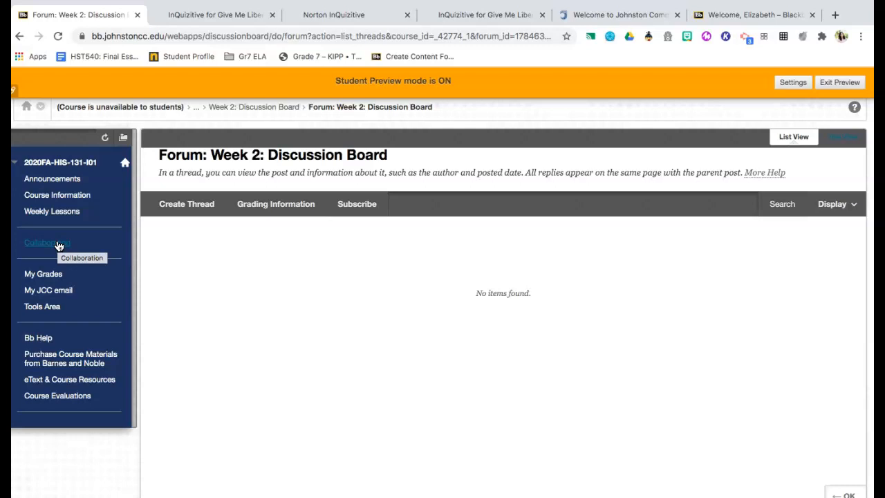
mouse_move(47, 243)
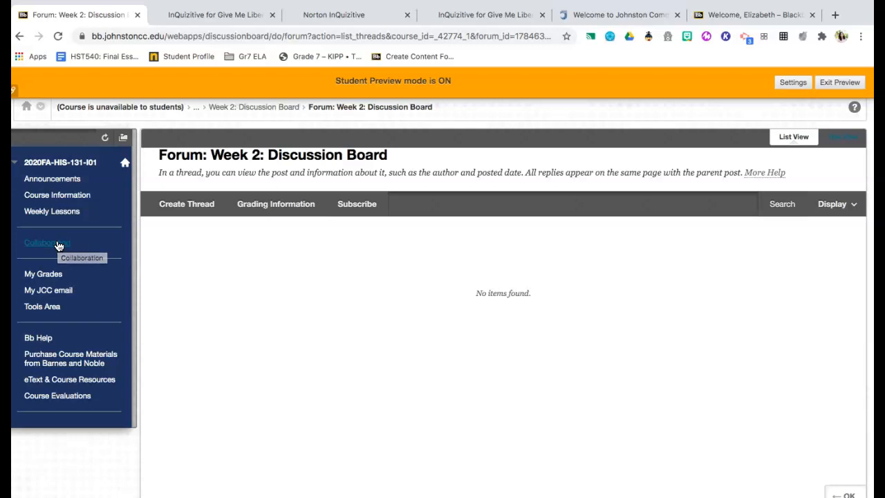
mouse_move(43, 273)
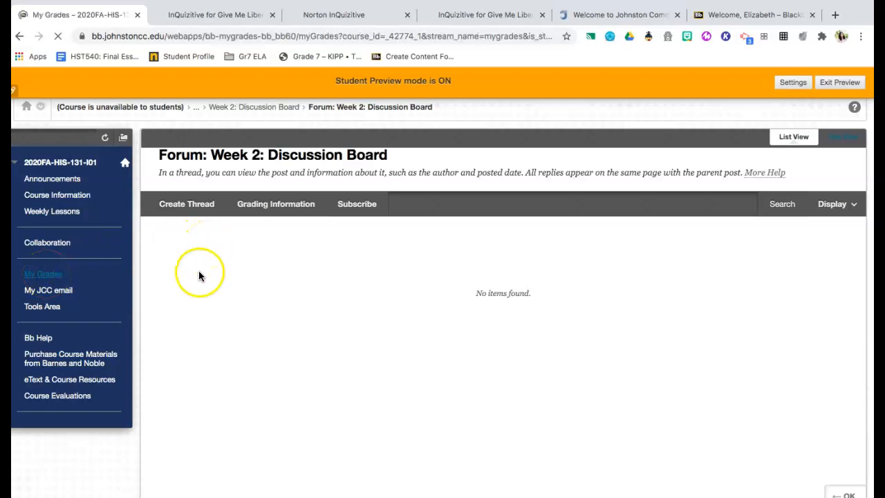
Step: Show My Grades listing the enrollment quiz, discussion boards and assignments with due dates
left_click(43, 274)
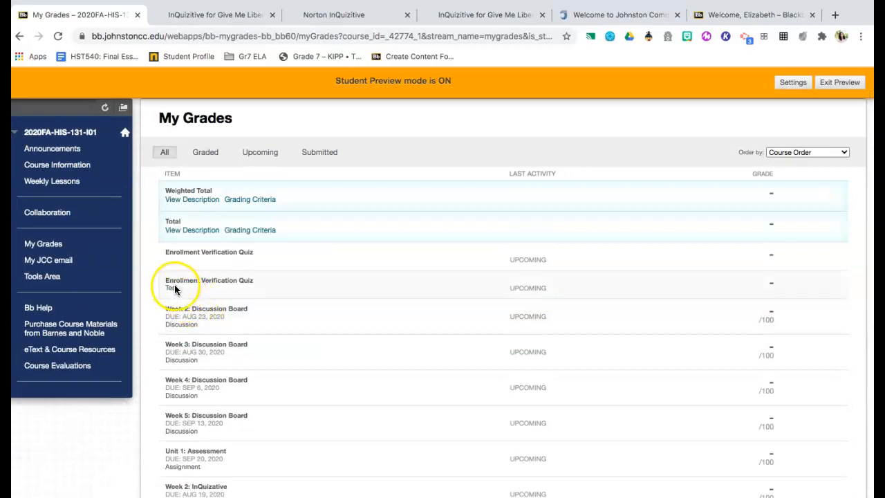
mouse_move(237, 435)
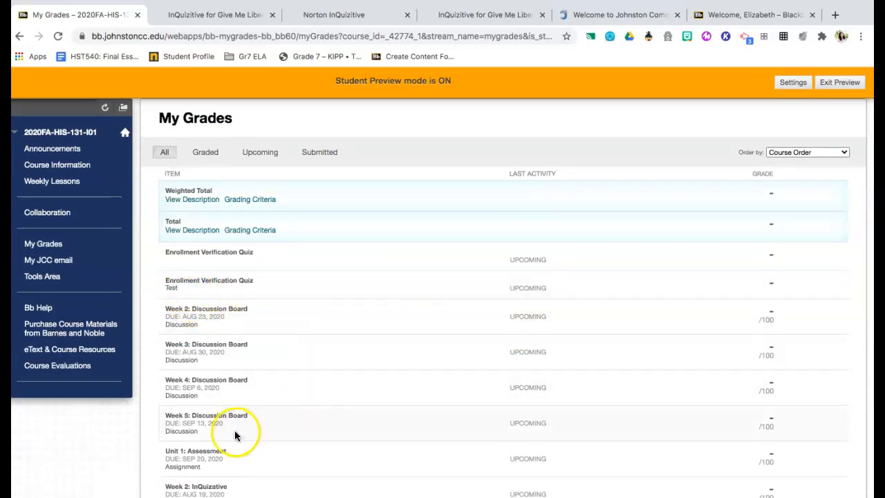
mouse_move(330, 431)
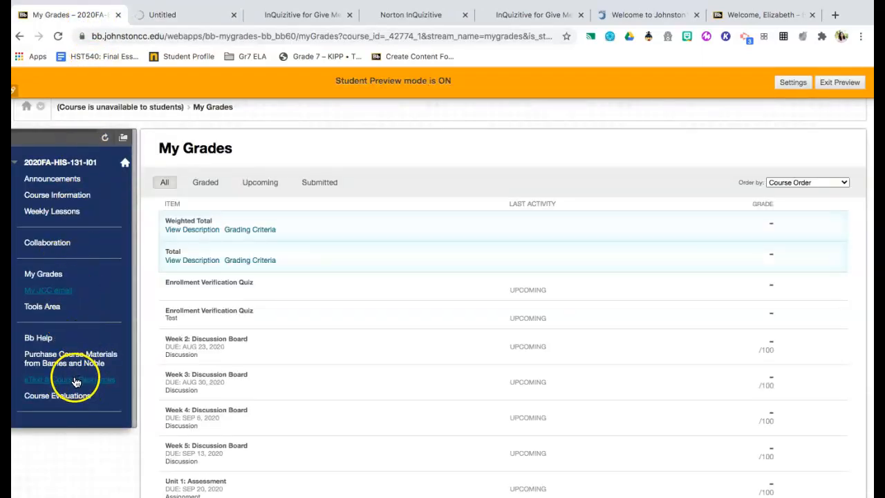
mouse_move(64, 145)
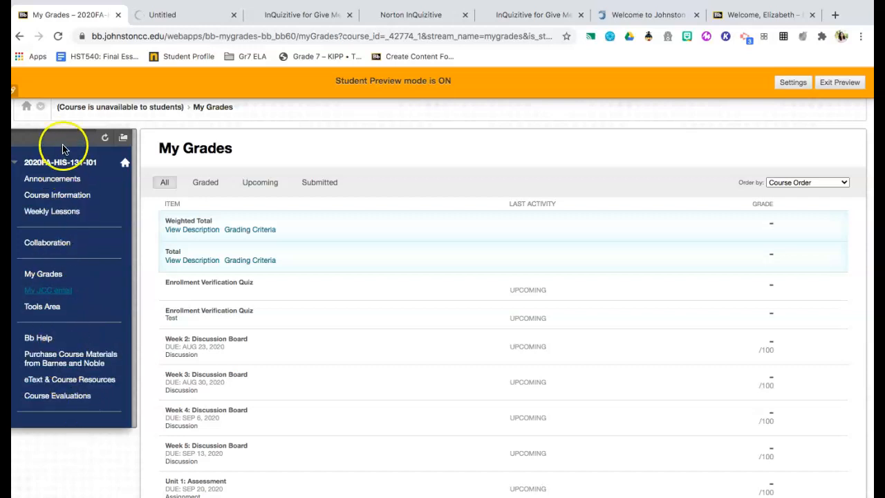
mouse_move(69, 317)
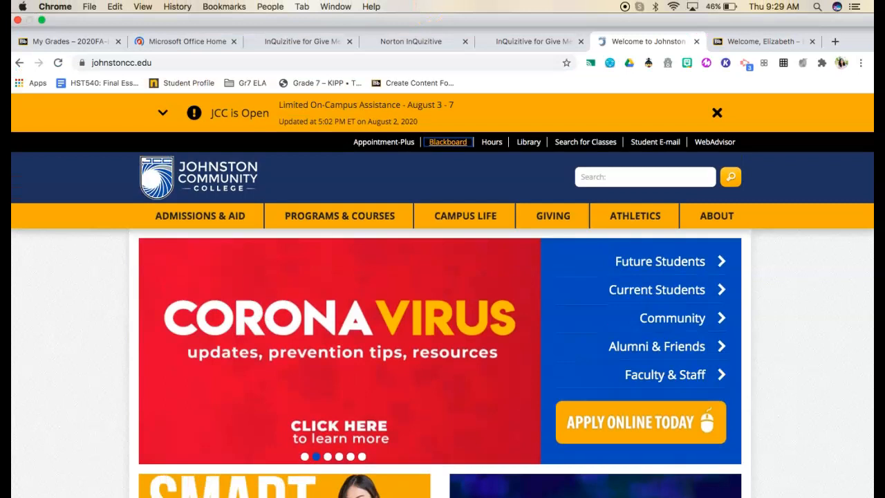
mouse_move(58, 25)
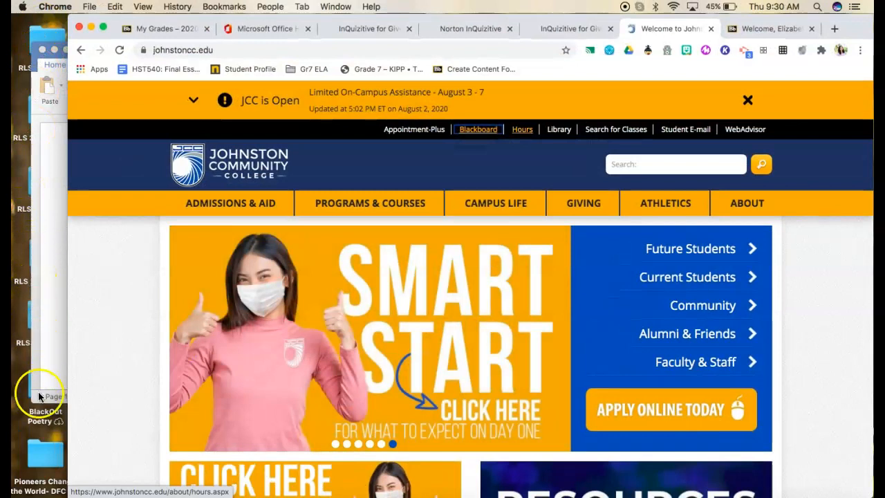
mouse_move(38, 470)
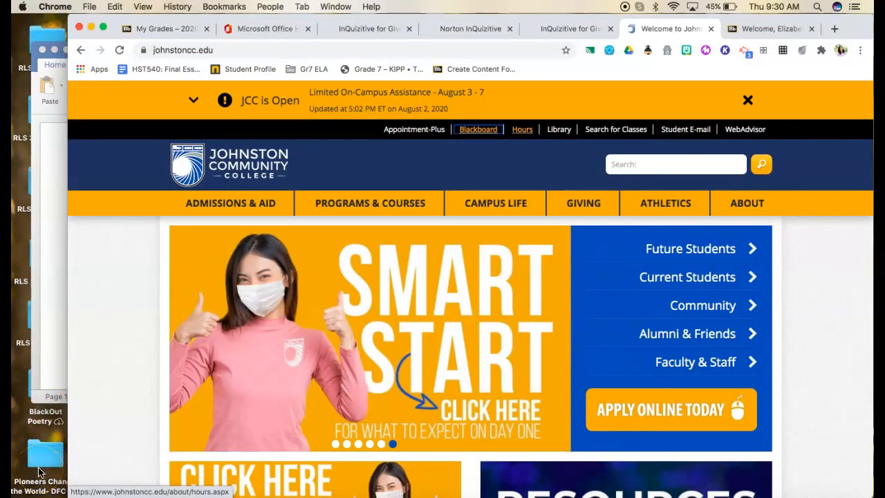